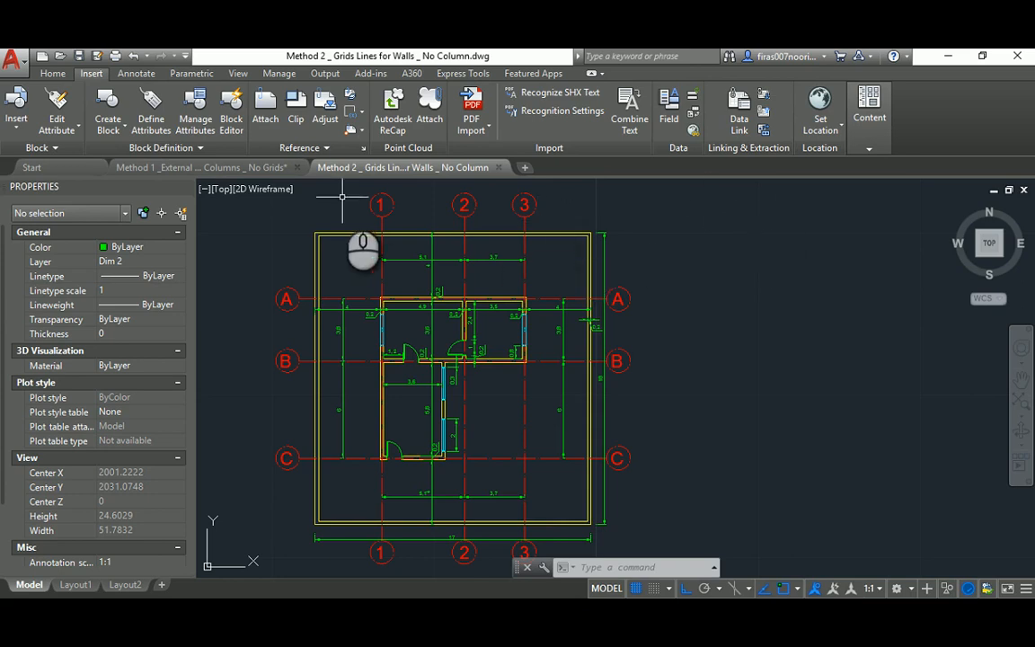
Step: Compare the Method 1 and Method 2 drawings, then cancel and zoom out in Method 2
{"action": "left_click", "coordinate": [206, 167]}
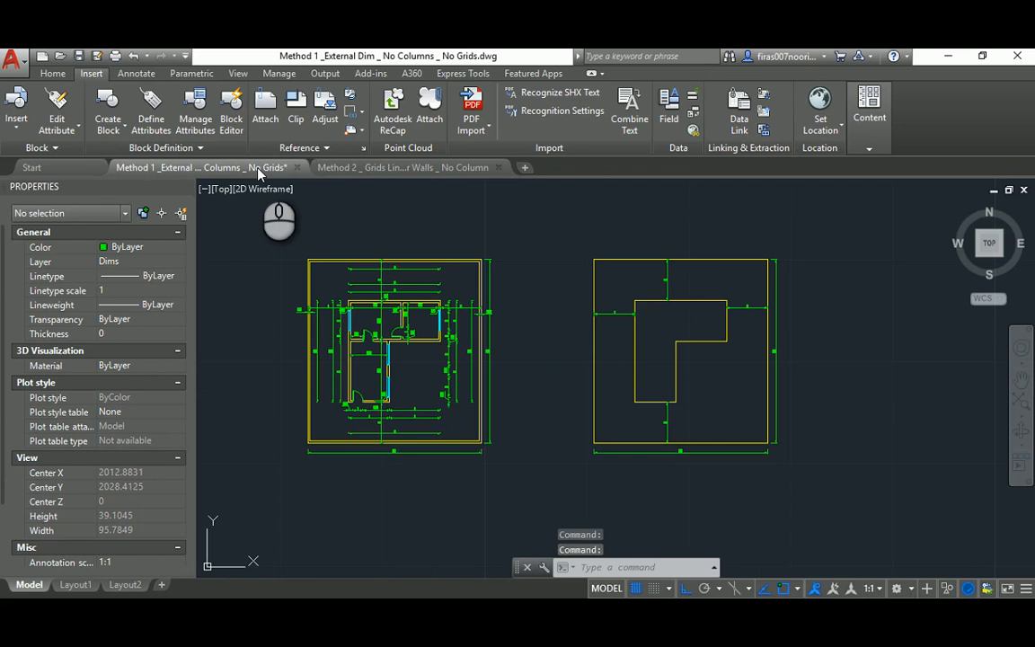
{"action": "mouse_move", "coordinate": [328, 319]}
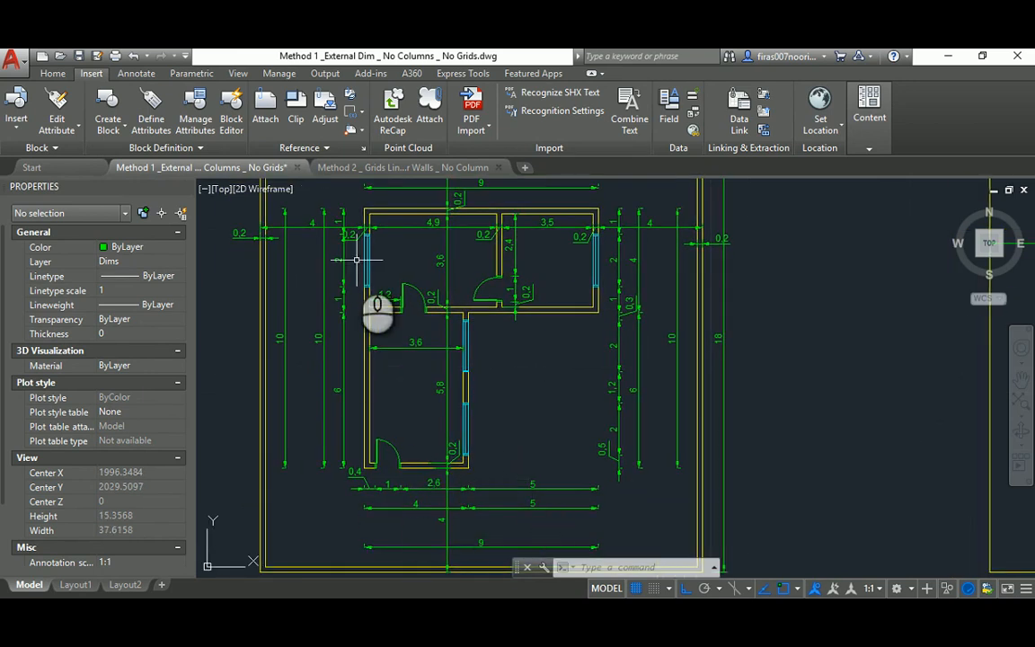
{"action": "left_click", "coordinate": [402, 167]}
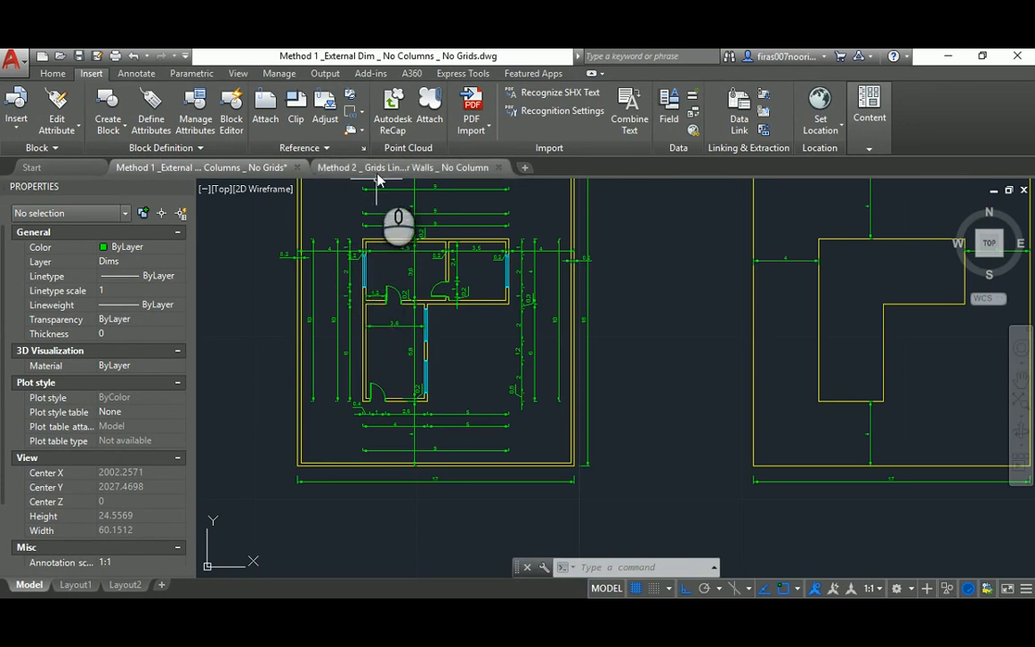
{"action": "left_click", "coordinate": [404, 167]}
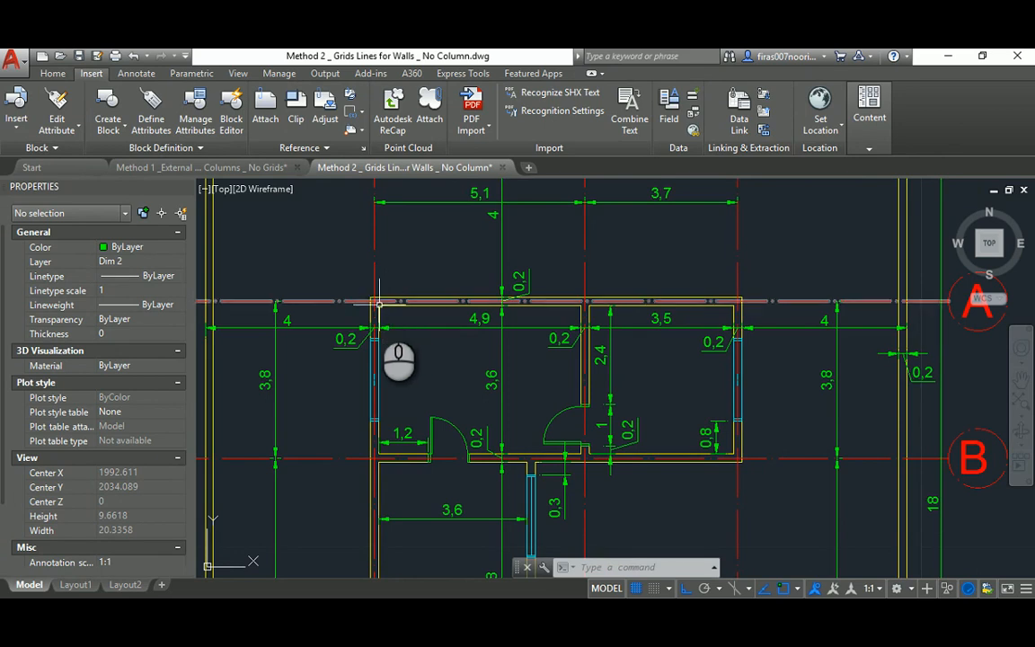
{"action": "mouse_move", "coordinate": [348, 299]}
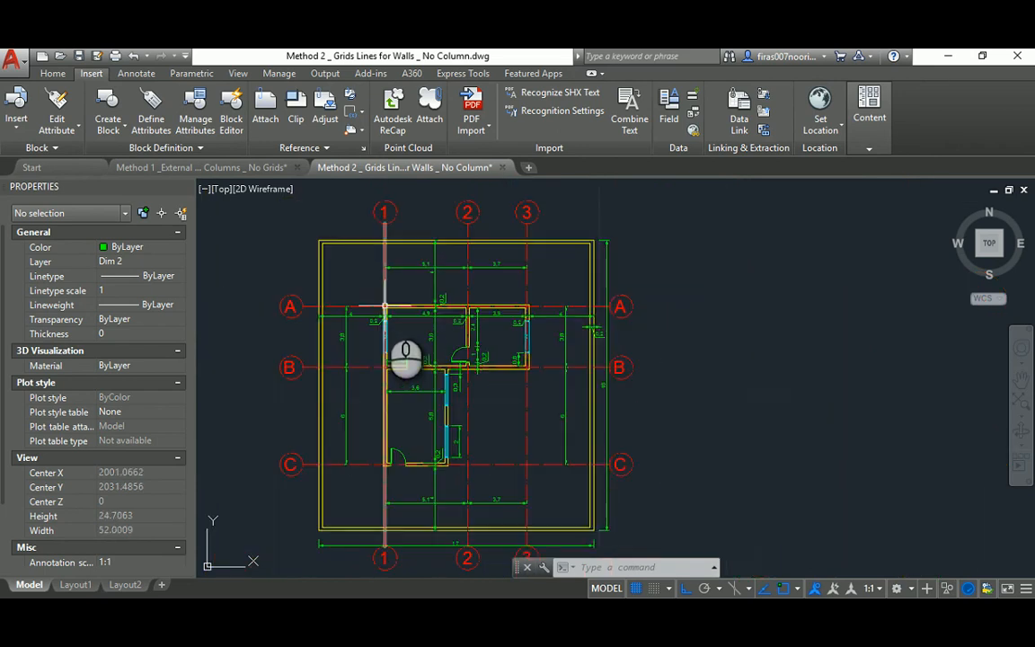
{"action": "left_click", "coordinate": [200, 167]}
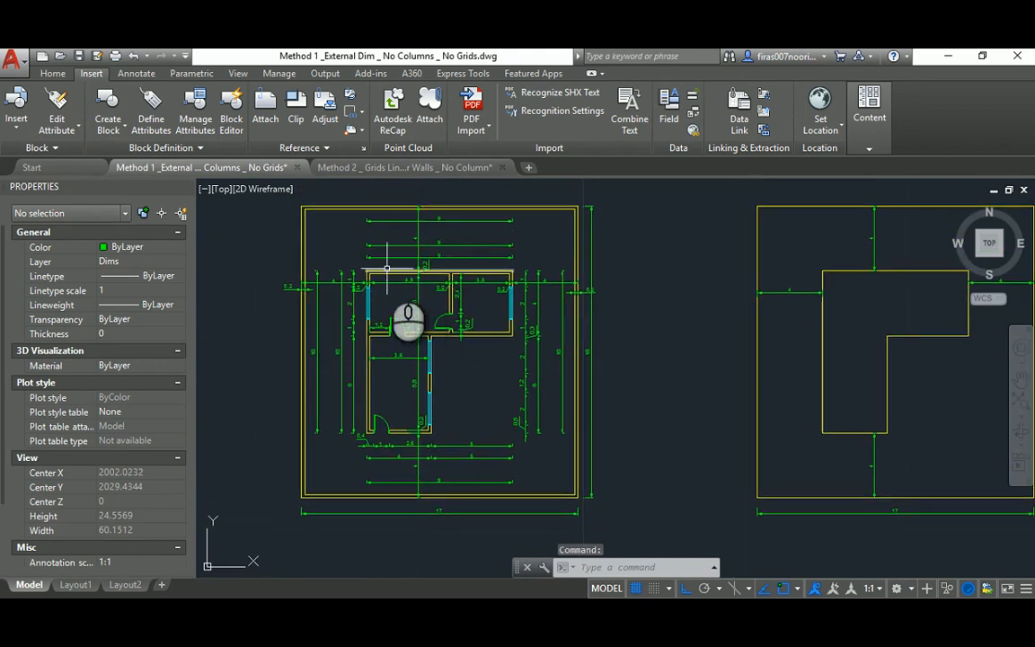
{"action": "mouse_move", "coordinate": [386, 270]}
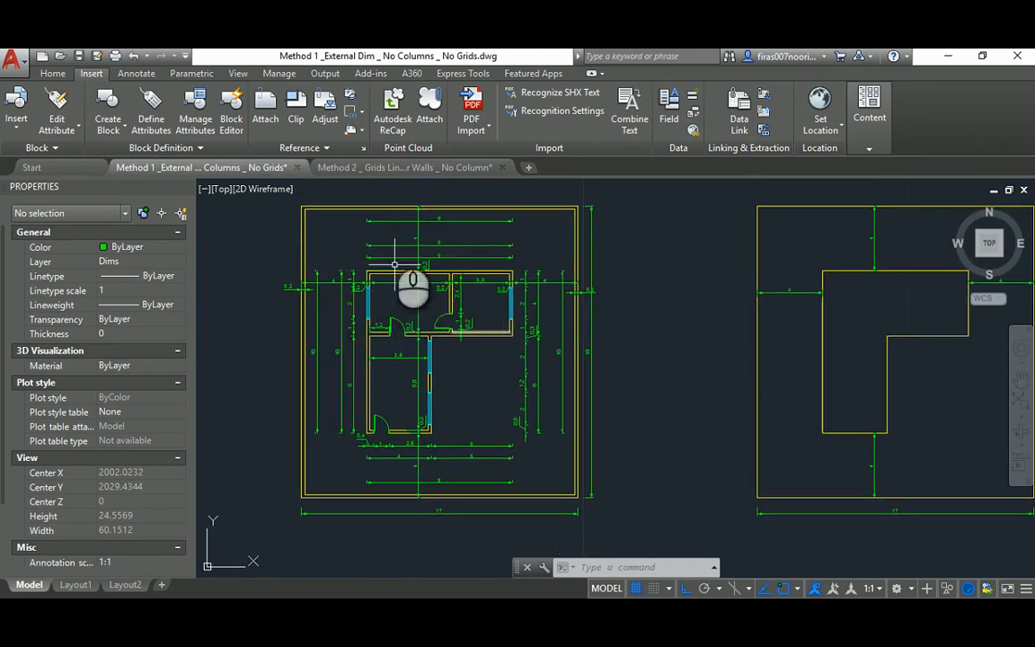
{"action": "left_click", "coordinate": [404, 167]}
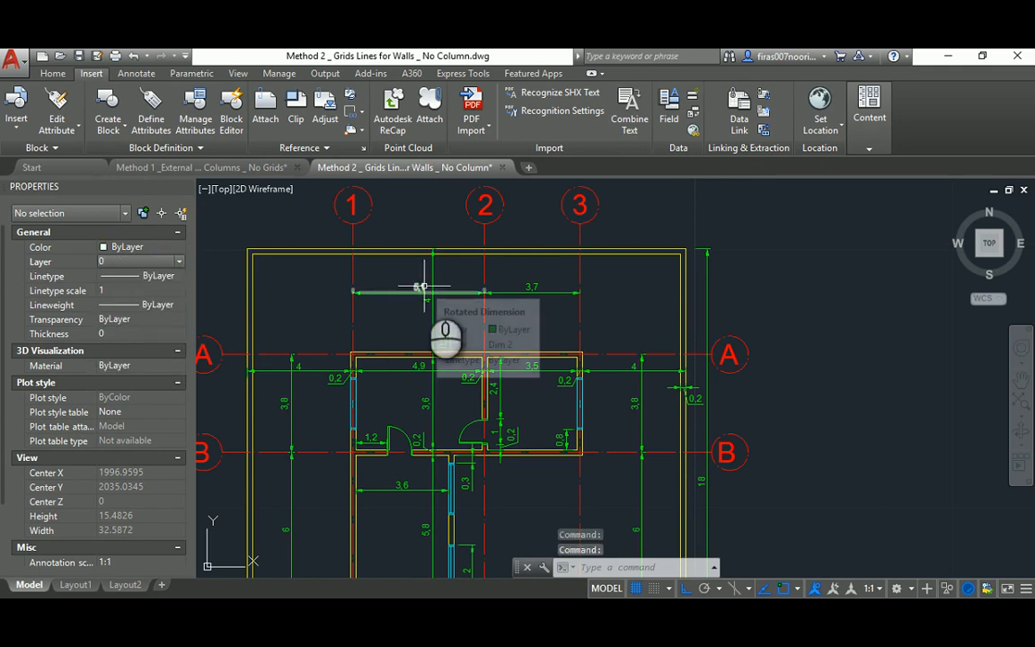
{"action": "key", "text": "Escape"}
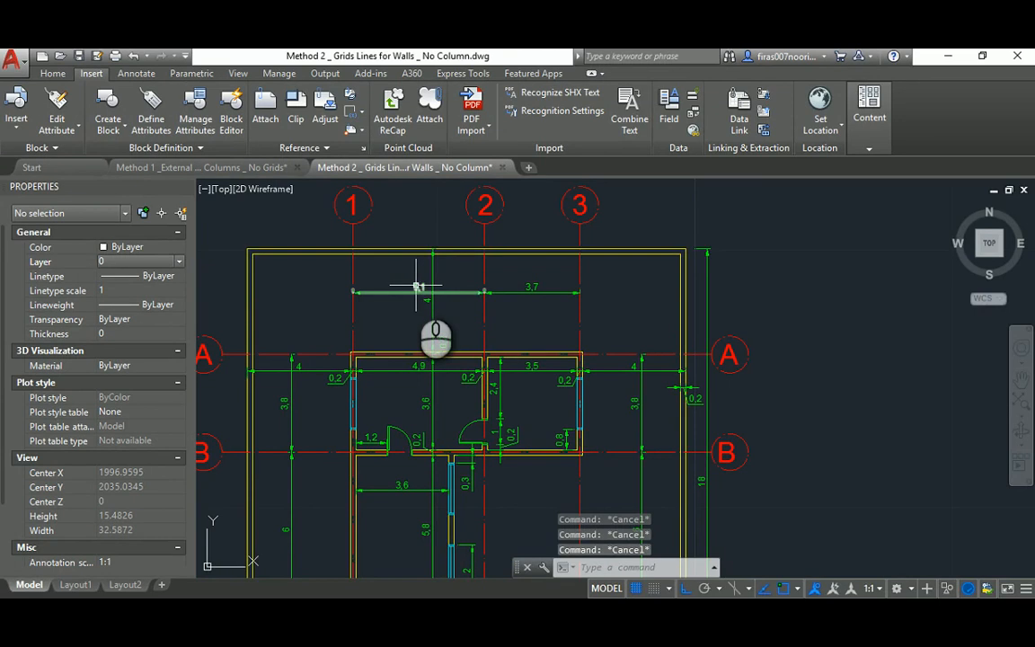
{"action": "scroll", "scroll_direction": "down", "scroll_amount": 3}
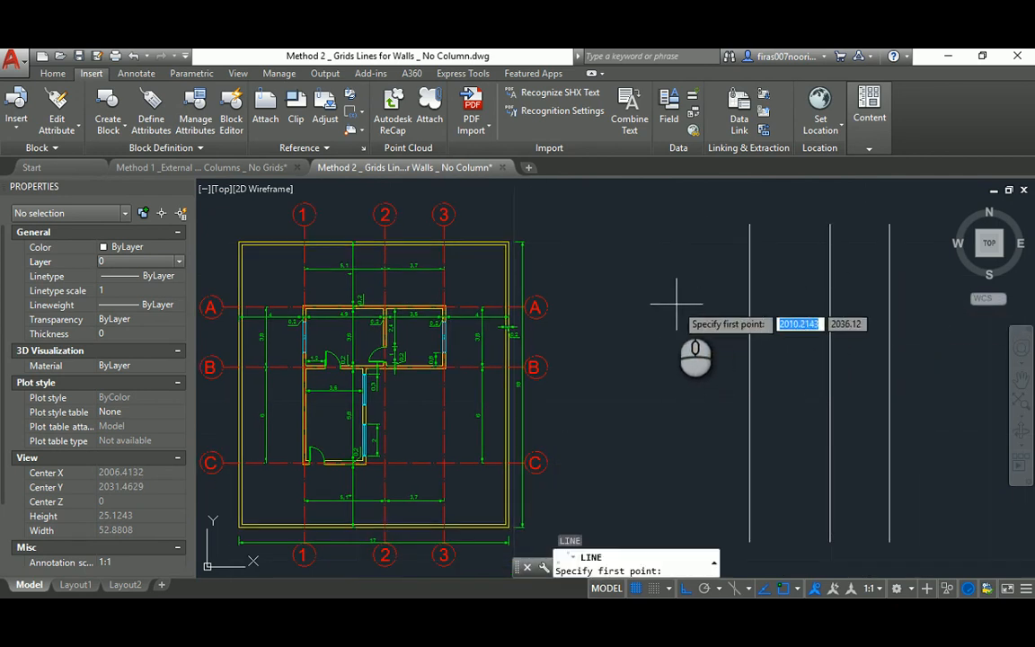
Step: Start the first horizontal grid line across the three vertical lines
{"action": "left_click", "coordinate": [675, 309]}
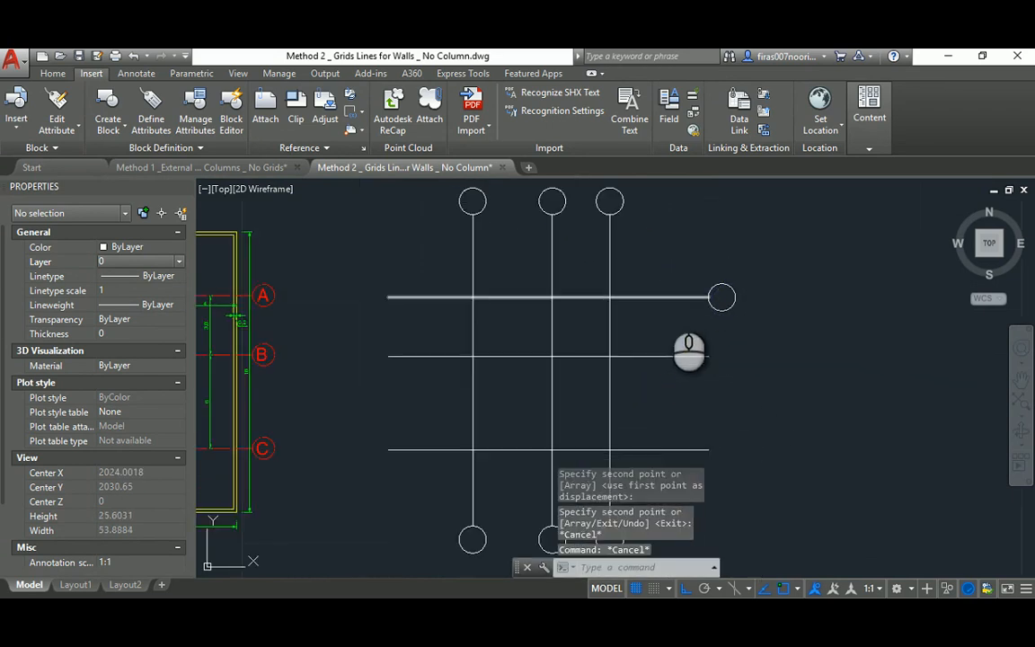
Step: Load the ACAD_ISO04W100 long-dash dot linetype in the Linetype Manager
{"action": "left_click", "coordinate": [721, 296]}
{"action": "type", "text": "LT"}
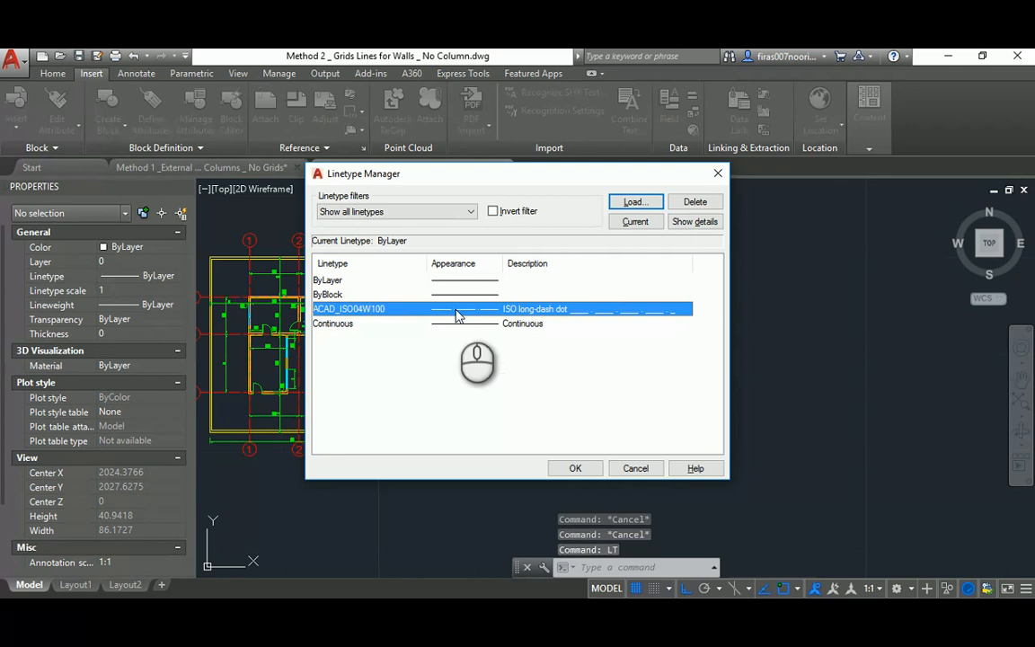
Step: Give the grid lines and bubbles red colour and ACAD_ISO04W100 linetype
{"action": "left_click", "coordinate": [634, 201]}
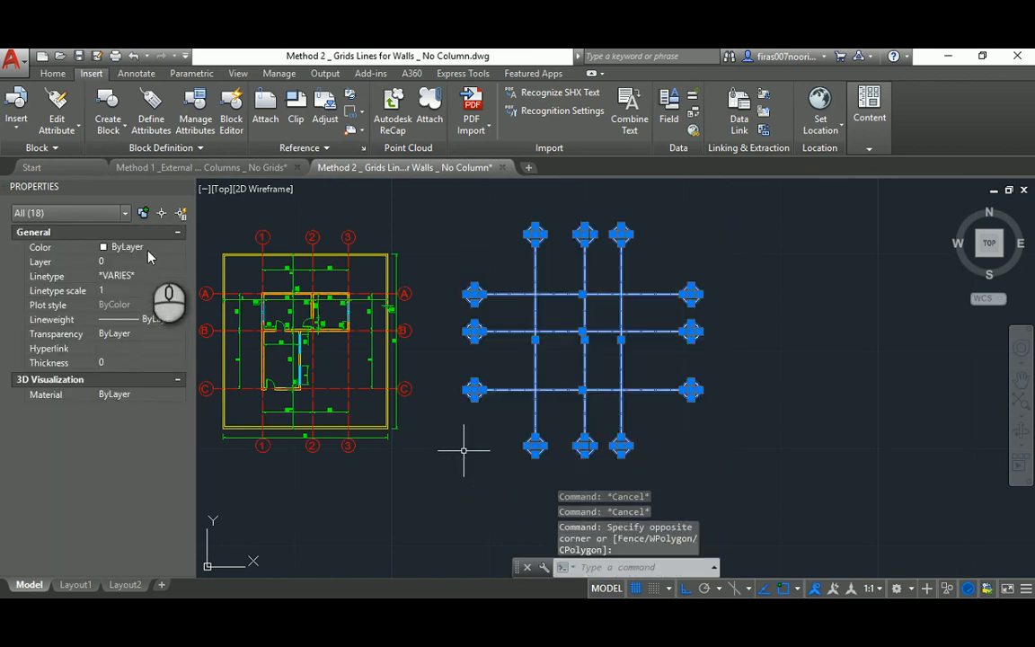
{"action": "left_click", "coordinate": [139, 247]}
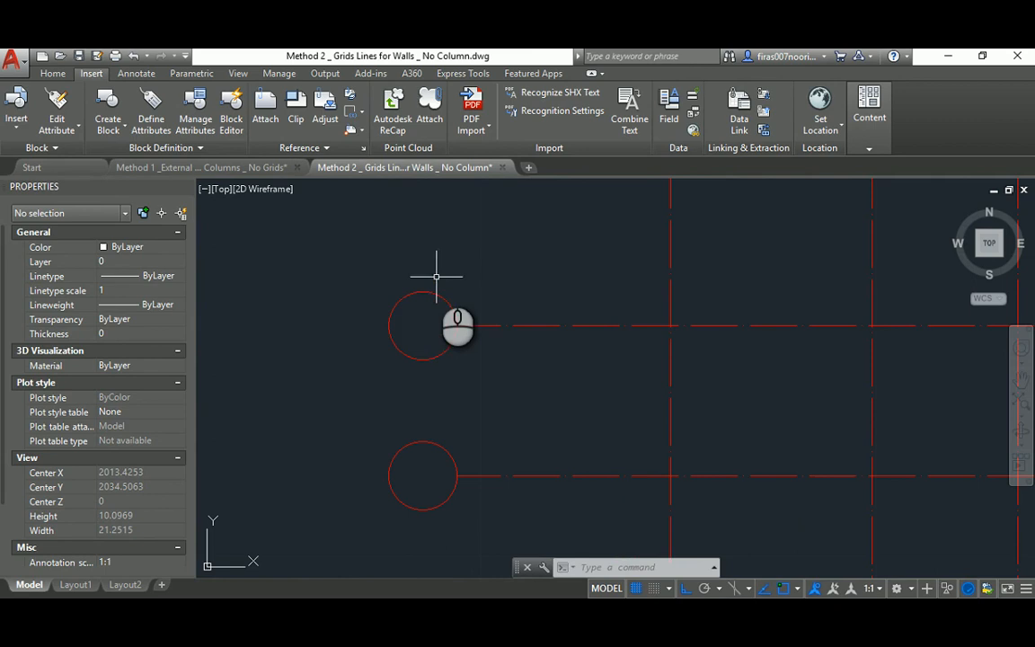
Step: Offset each grid line to both sides, starting with the first grid line
{"action": "left_click", "coordinate": [422, 326]}
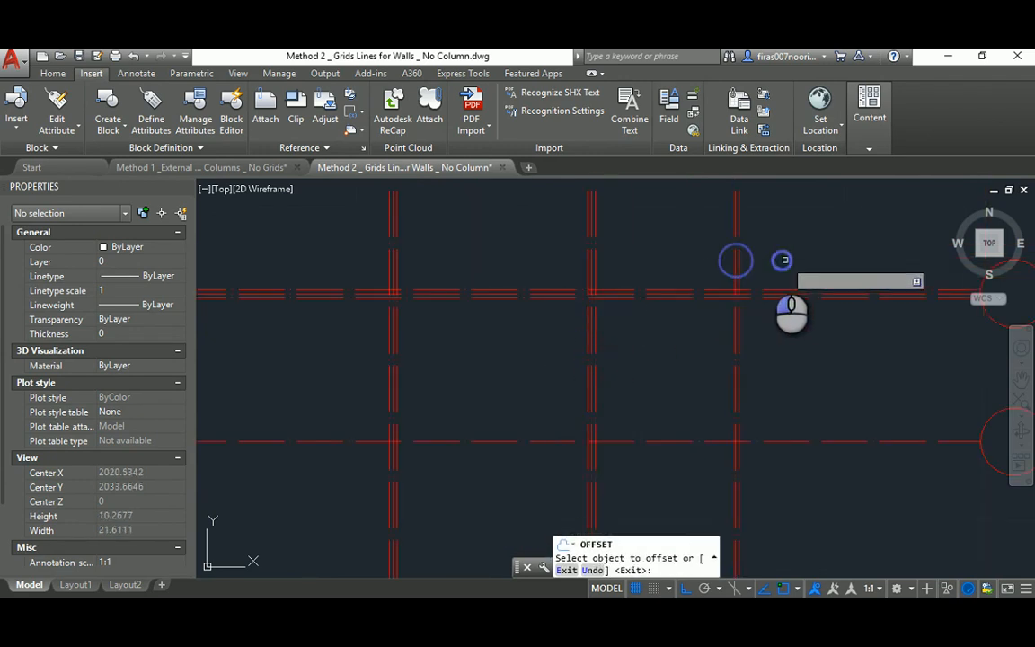
{"action": "left_click", "coordinate": [672, 316]}
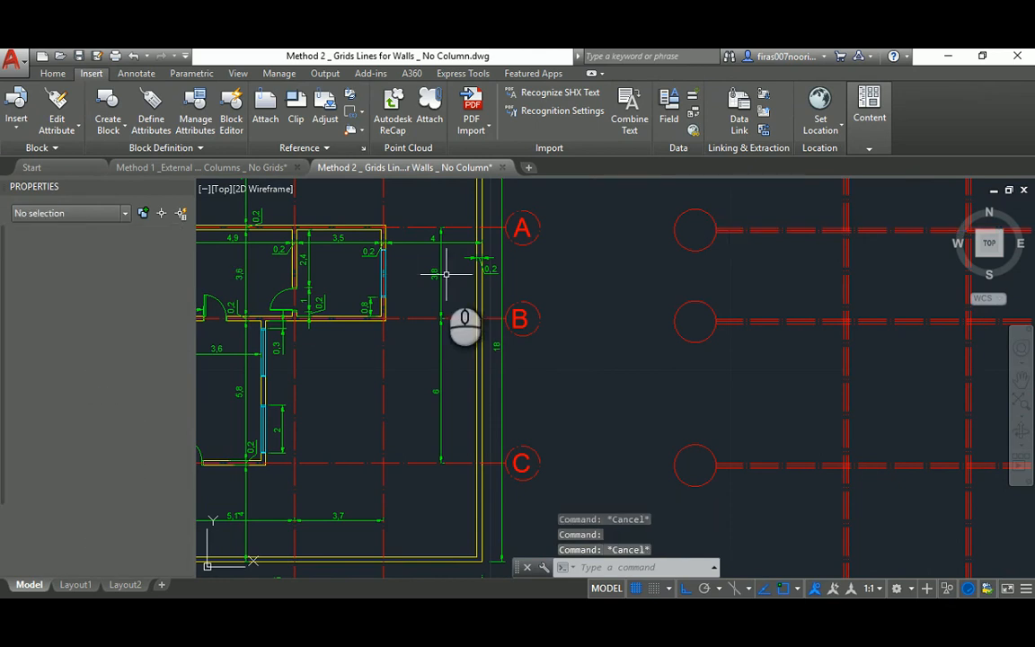
Step: Match properties (MA) from a yellow reference wall onto the offset wall lines
{"action": "type", "text": "MA"}
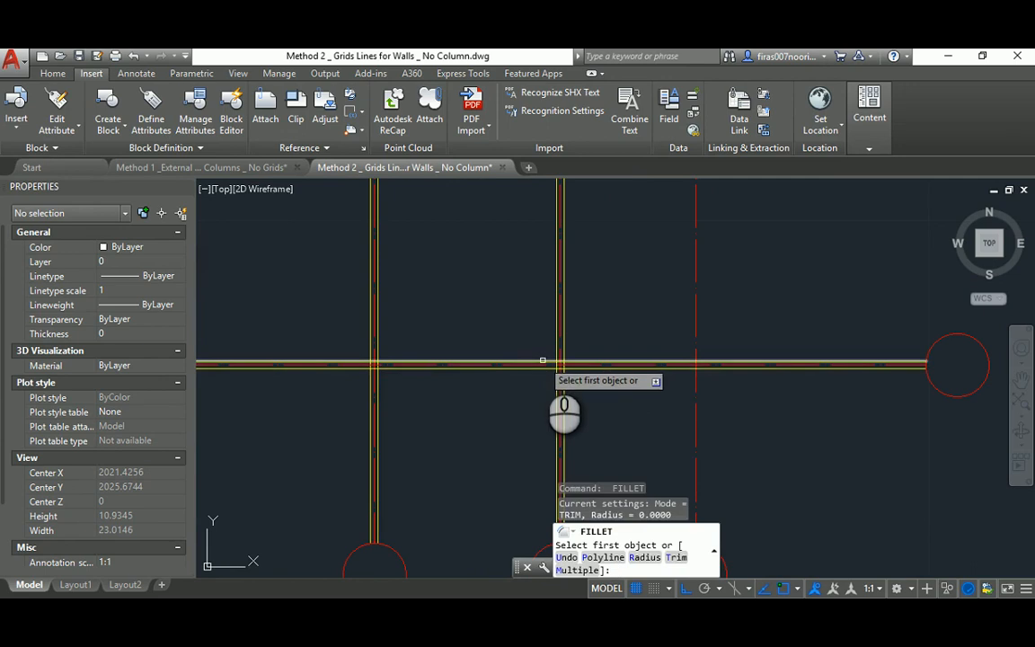
Step: Fillet two crossing wall lines at radius 0 into a sharp corner
{"action": "left_click", "coordinate": [542, 363]}
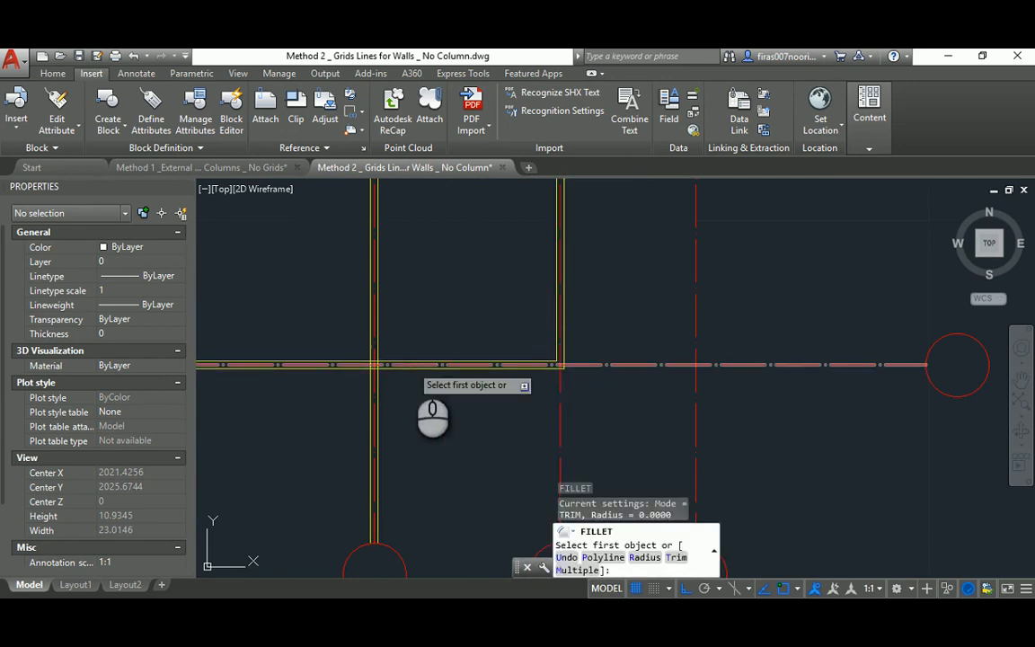
{"action": "left_click", "coordinate": [377, 348]}
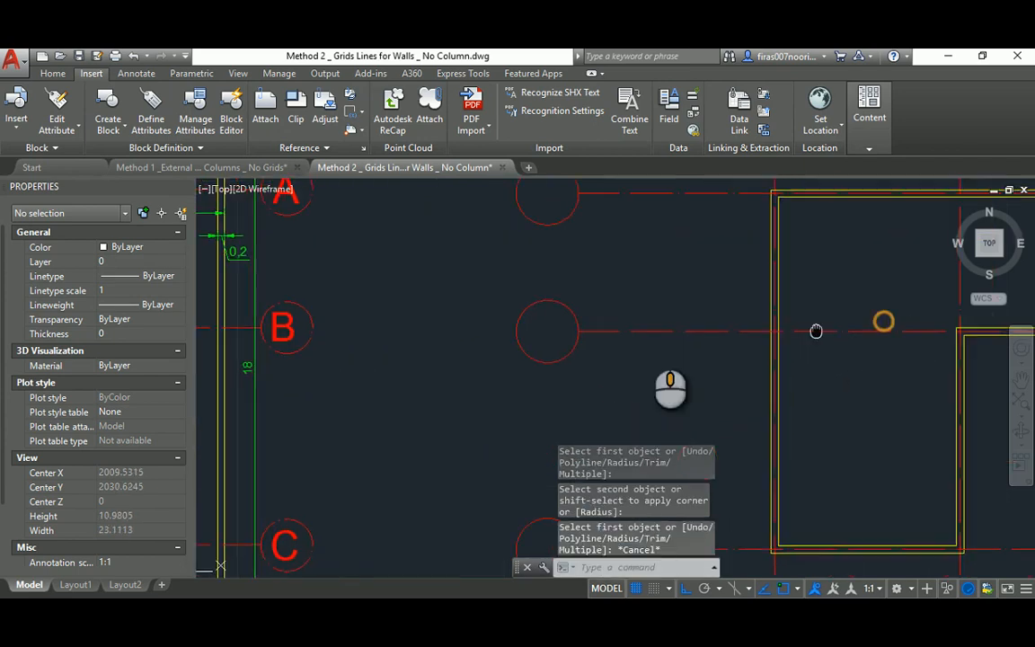
Step: Extend (EX) a wall line end to the crossing boundary wall
{"action": "type", "text": "EXTEND [Fence Crossing"}
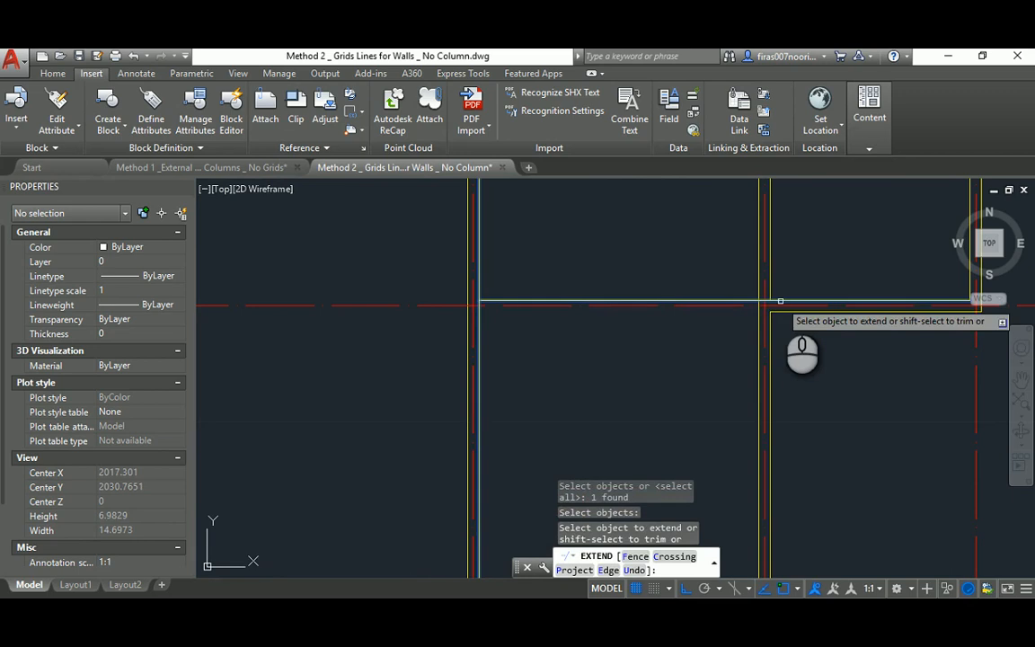
{"action": "left_click", "coordinate": [781, 301]}
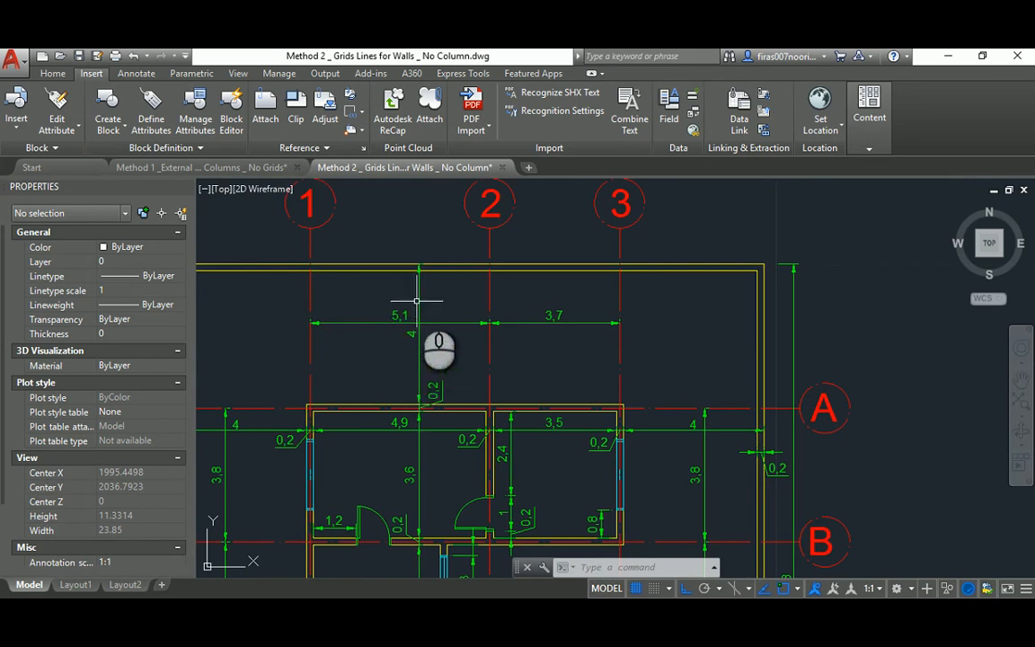
Step: Zoom to check the 0.2 fence thickness on the reference plan
{"action": "scroll", "scroll_direction": "down", "scroll_amount": 3}
{"action": "type", "text": ".2"}
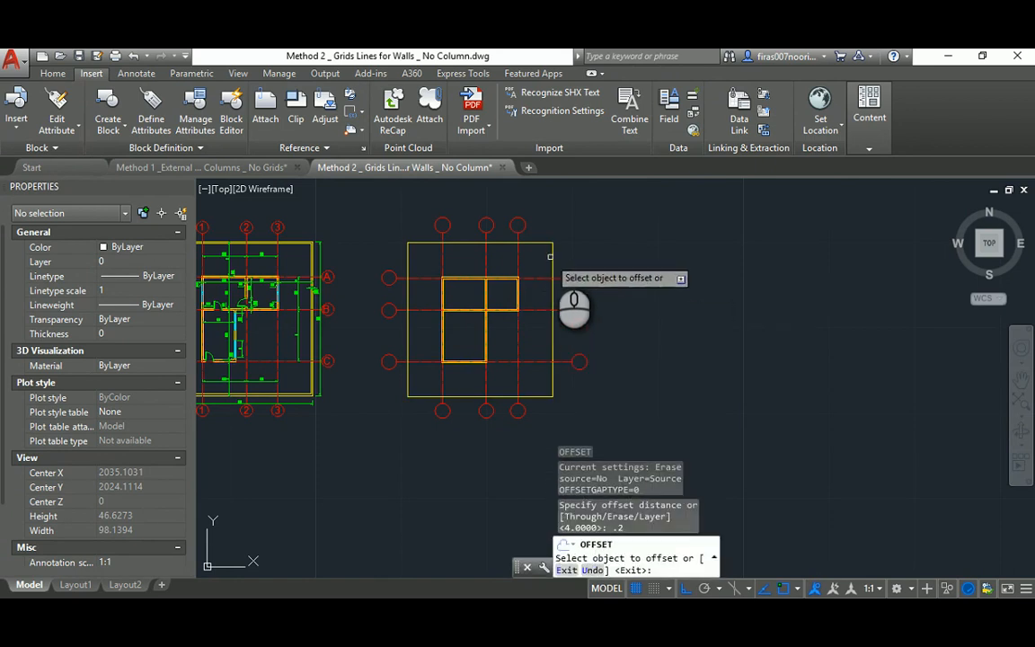
Step: Offset the outer boundary 0.2 inward and fillet the fence lines at a corner
{"action": "left_click", "coordinate": [535, 242]}
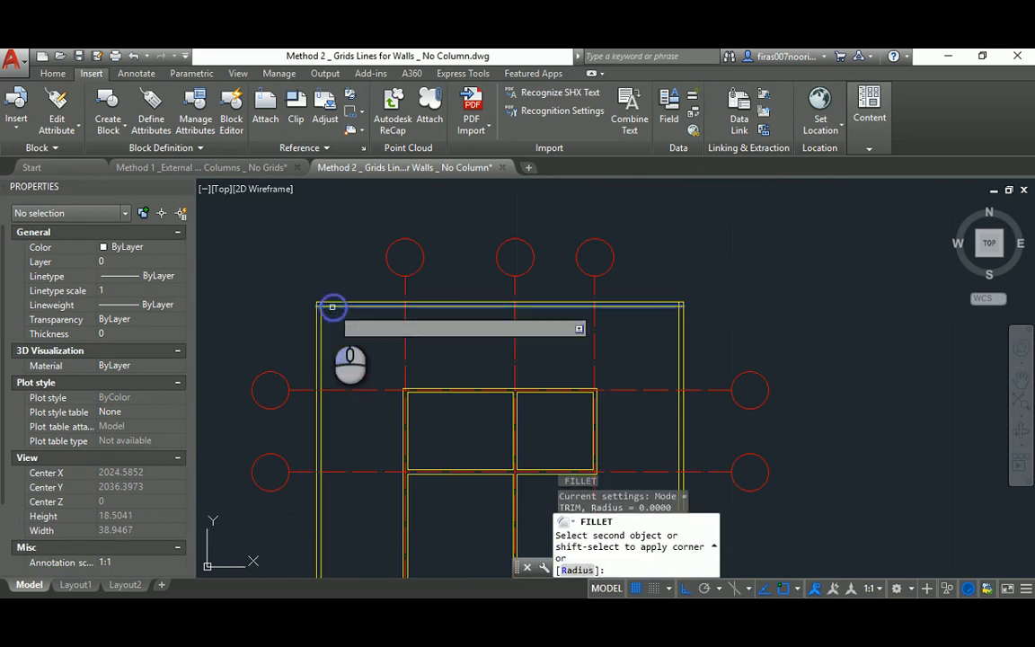
{"action": "left_click", "coordinate": [333, 305]}
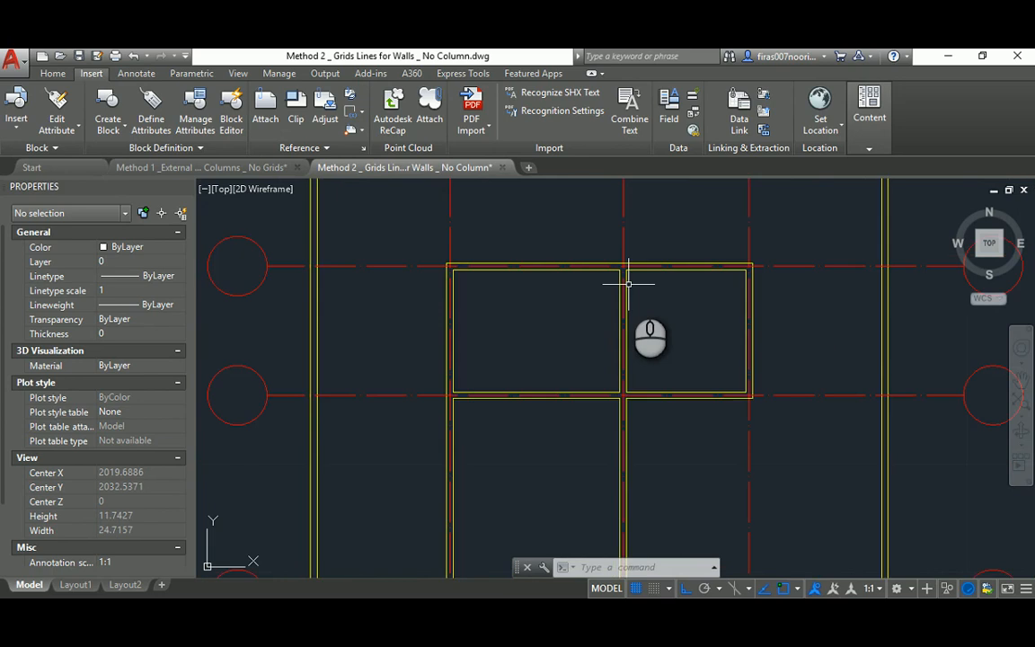
{"action": "scroll", "scroll_direction": "down", "scroll_amount": 3}
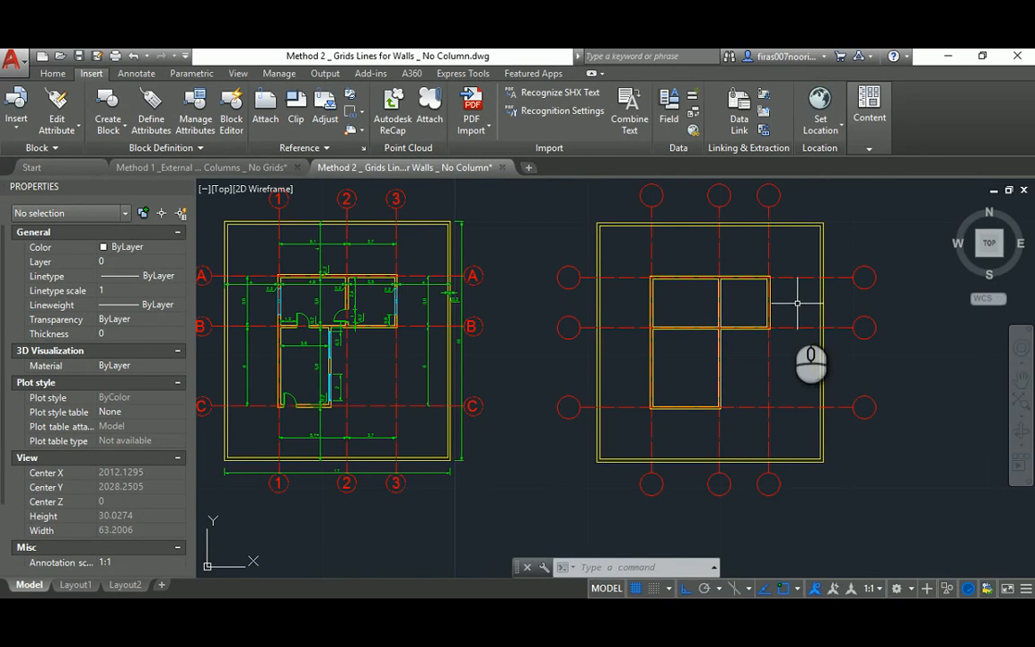
{"action": "mouse_move", "coordinate": [653, 310]}
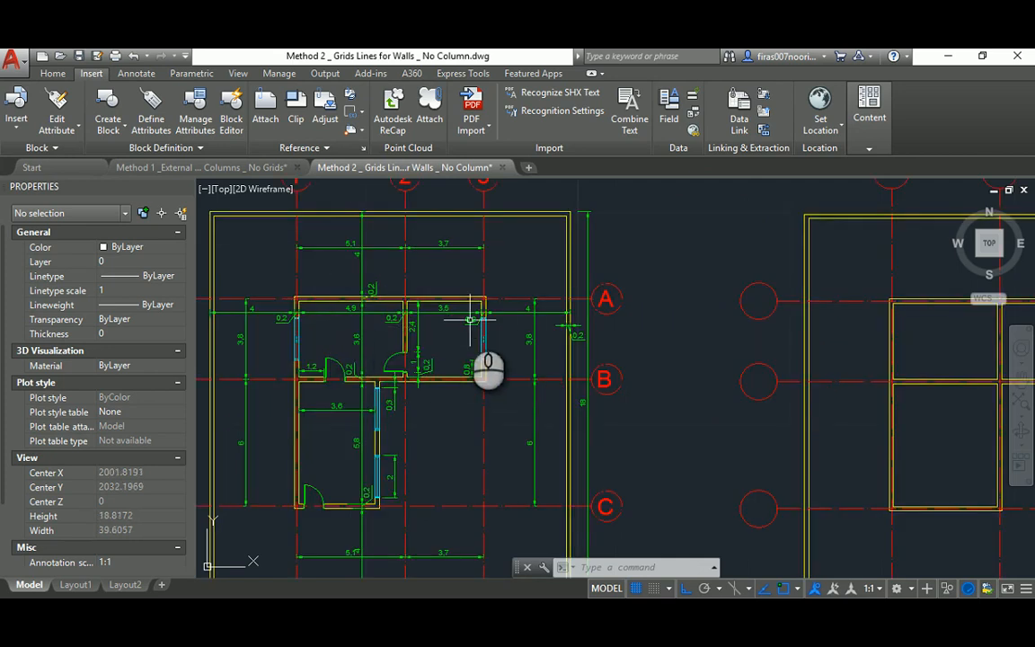
{"action": "mouse_move", "coordinate": [388, 431]}
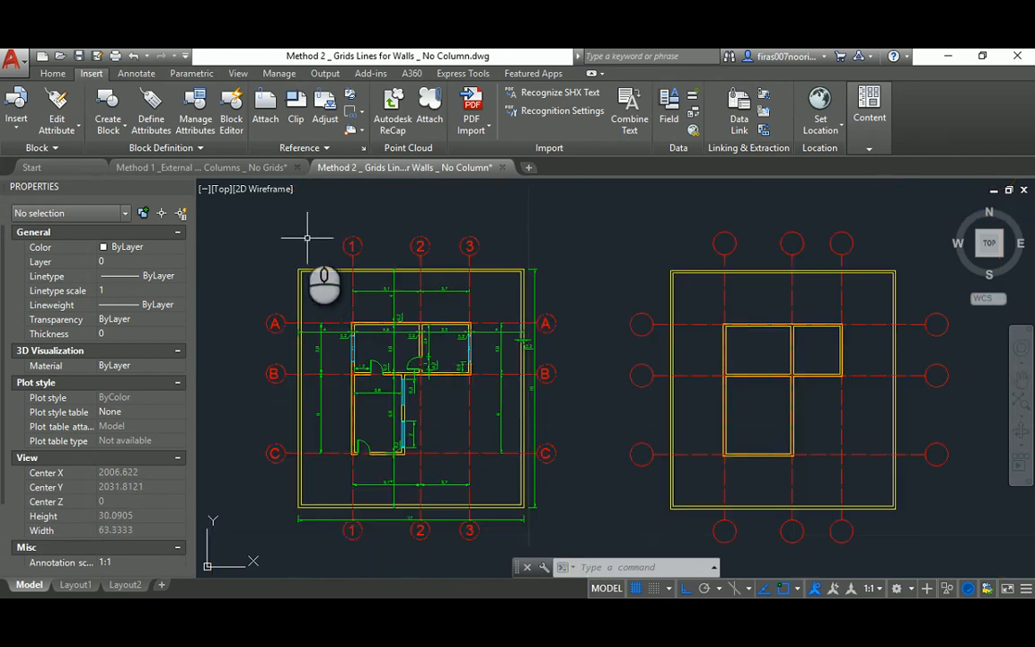
{"action": "left_click", "coordinate": [202, 167]}
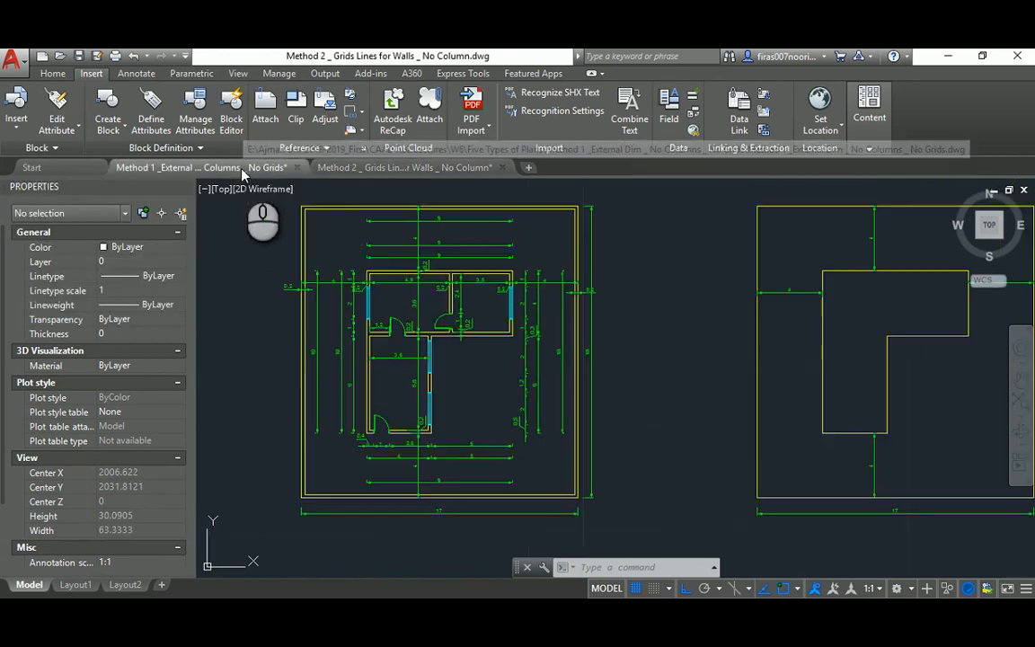
{"action": "left_click", "coordinate": [180, 167]}
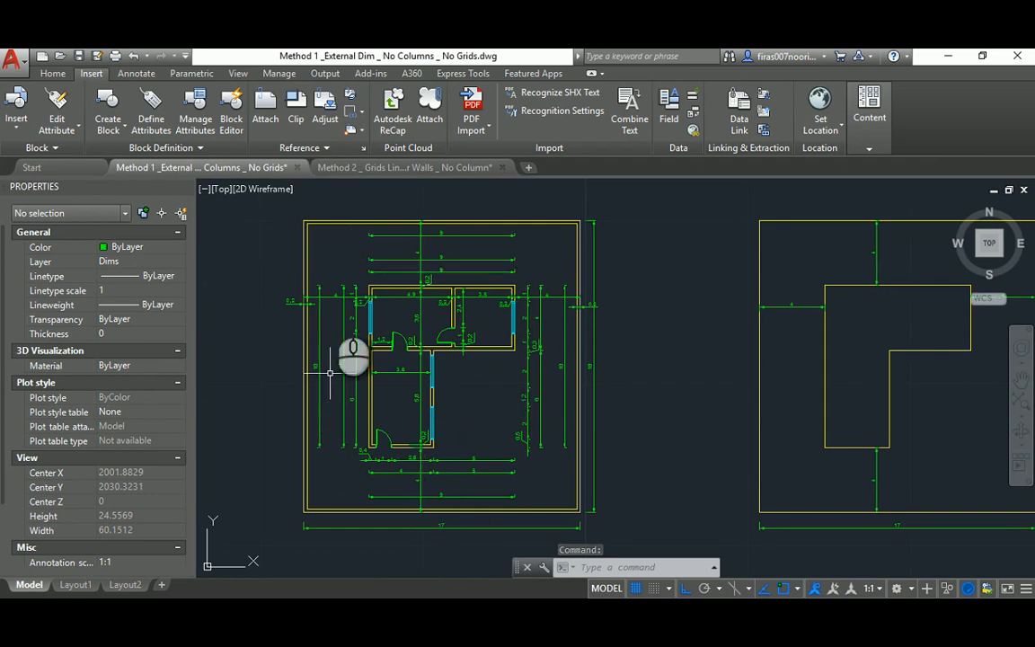
{"action": "left_click", "coordinate": [404, 167]}
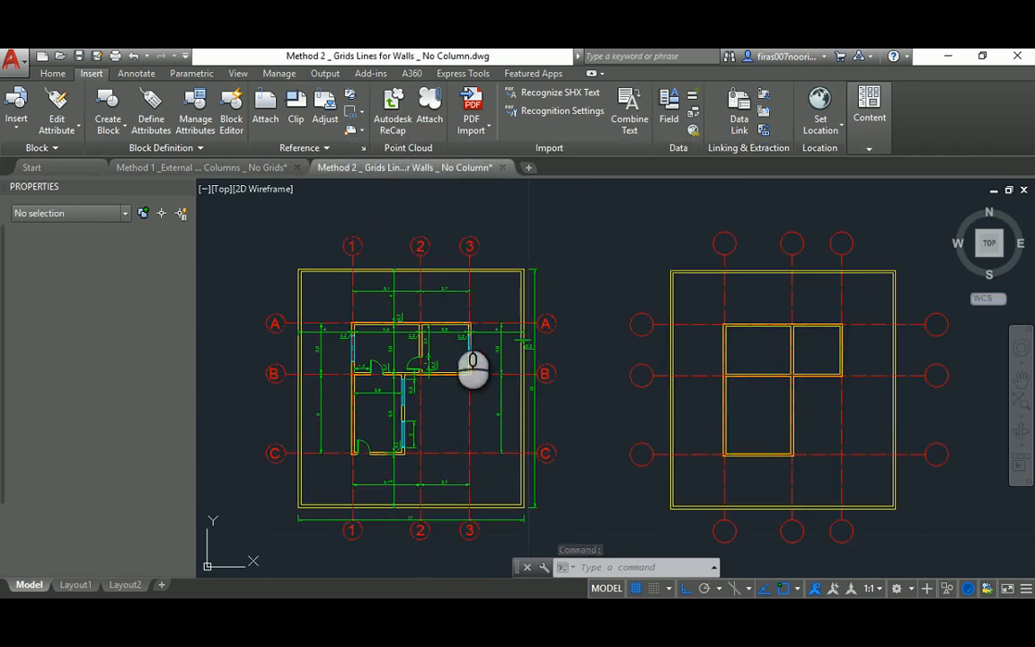